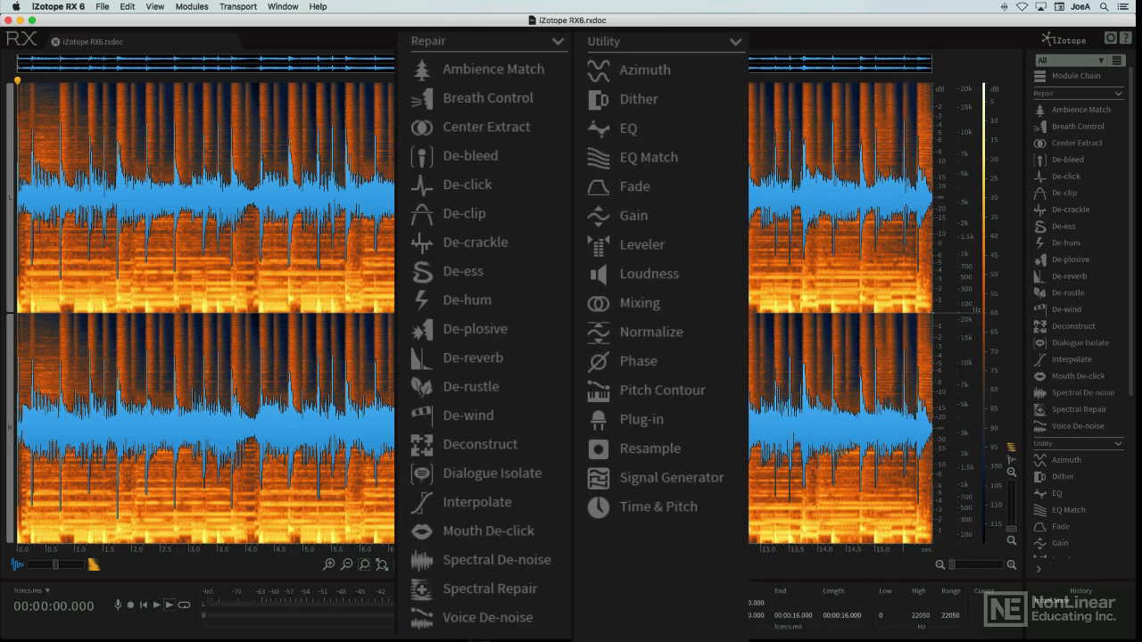
Dismiss the overview of all modules before the De-plosive demo
{"action": "left_click", "coordinate": [464, 212]}
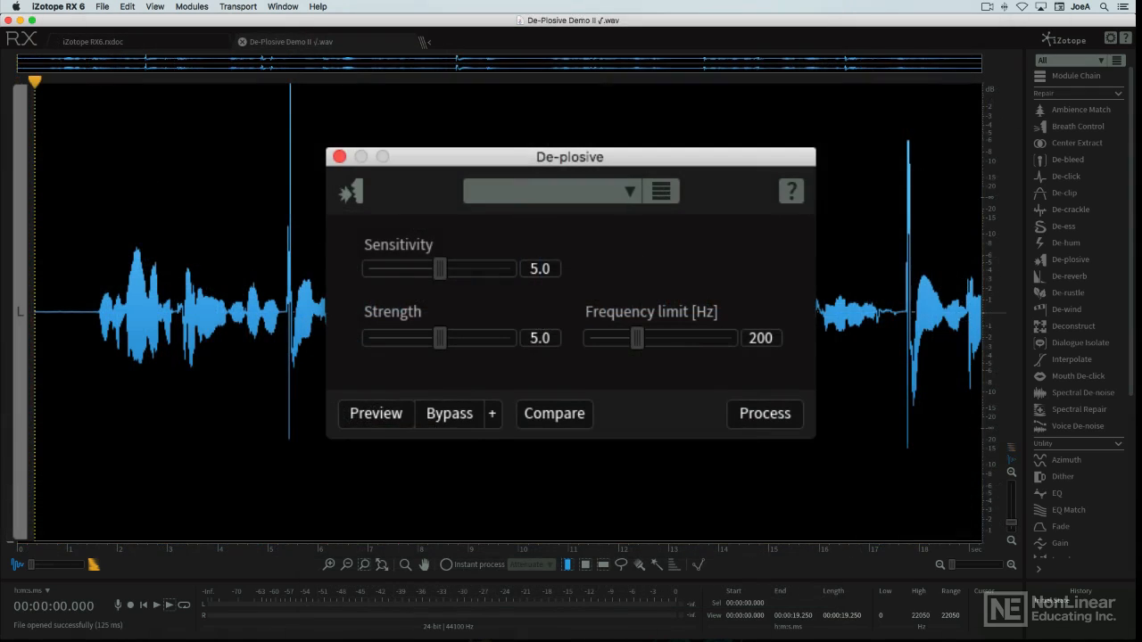
Leave Spectral De-noise on the bass clip and switch to the Spectral Repair w Siren tab
{"action": "left_click", "coordinate": [339, 156]}
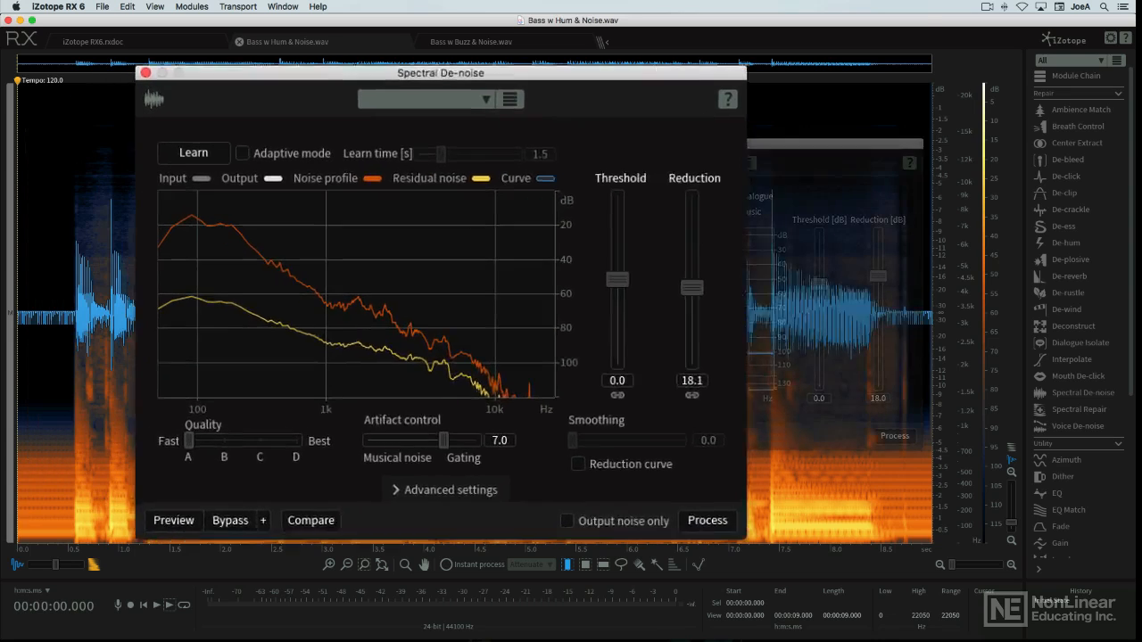
{"action": "left_click_drag", "start_coordinate": [441, 74], "coordinate": [570, 35]}
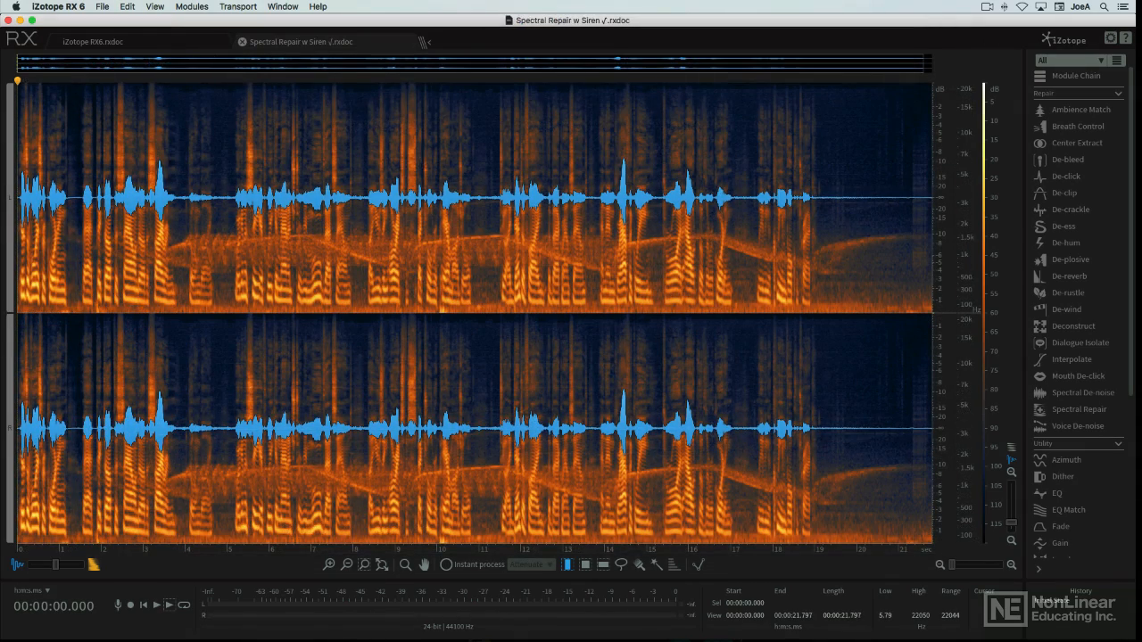
Open Spectral Repair, view its Replace, Pattern and Attenuate modes, and close Deconstruct
{"action": "left_click", "coordinate": [1080, 409]}
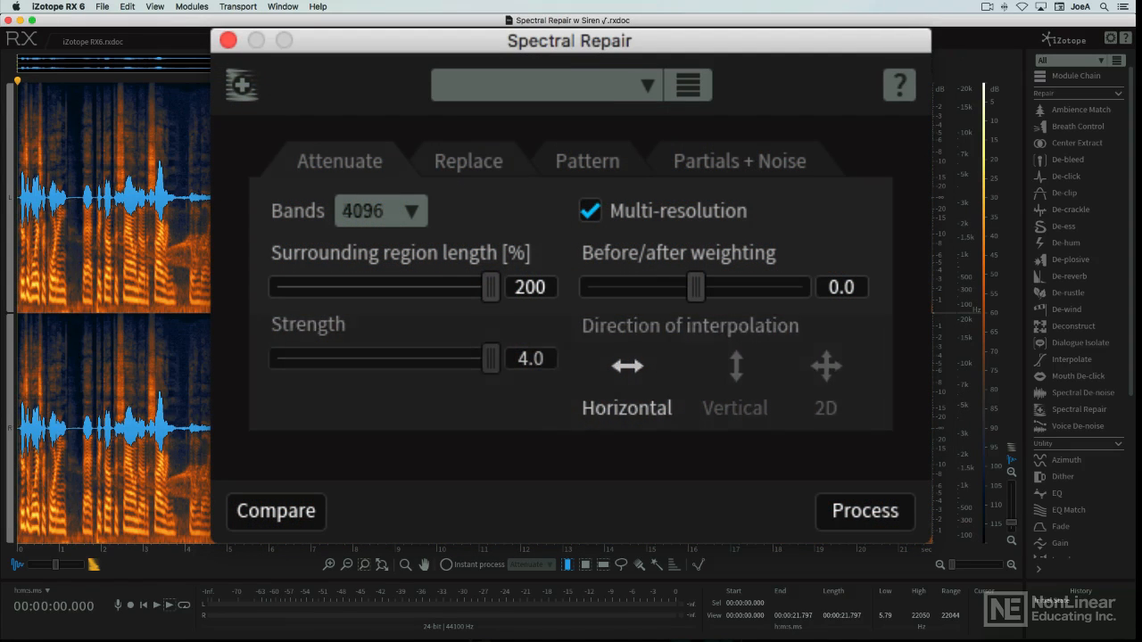
{"action": "left_click", "coordinate": [468, 161]}
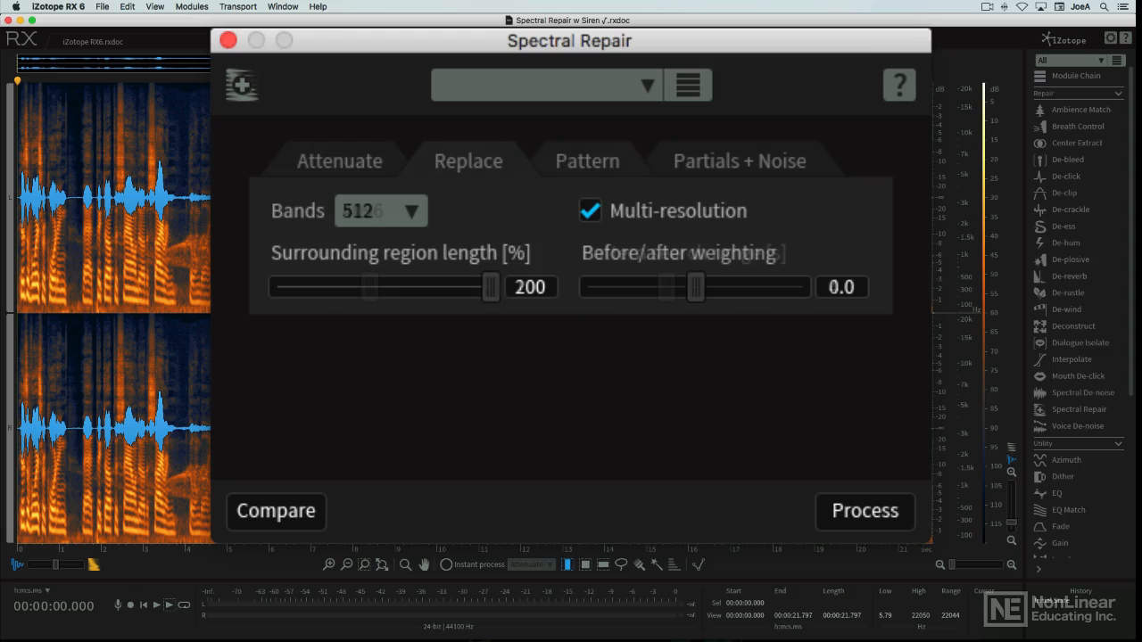
{"action": "left_click", "coordinate": [588, 161]}
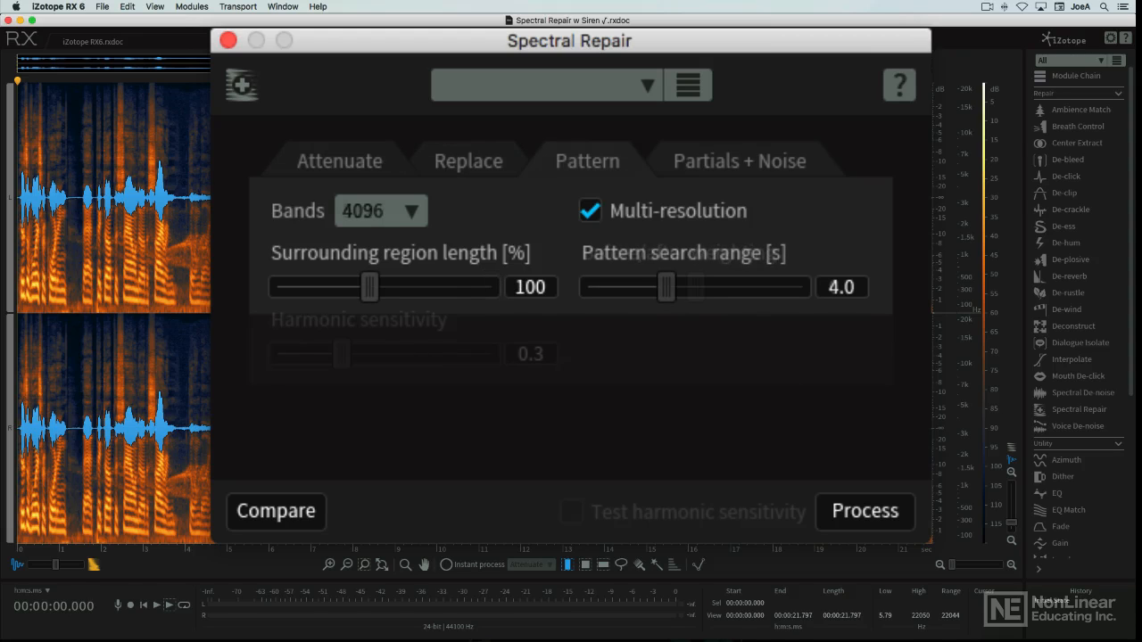
{"action": "left_click", "coordinate": [338, 161]}
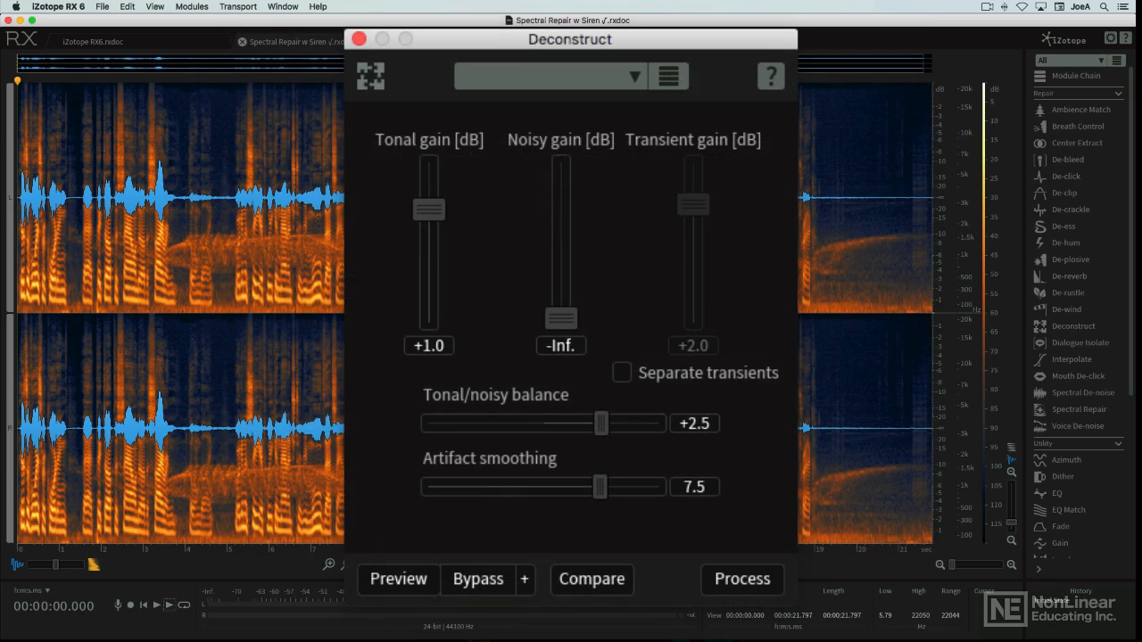
{"action": "left_click", "coordinate": [742, 579]}
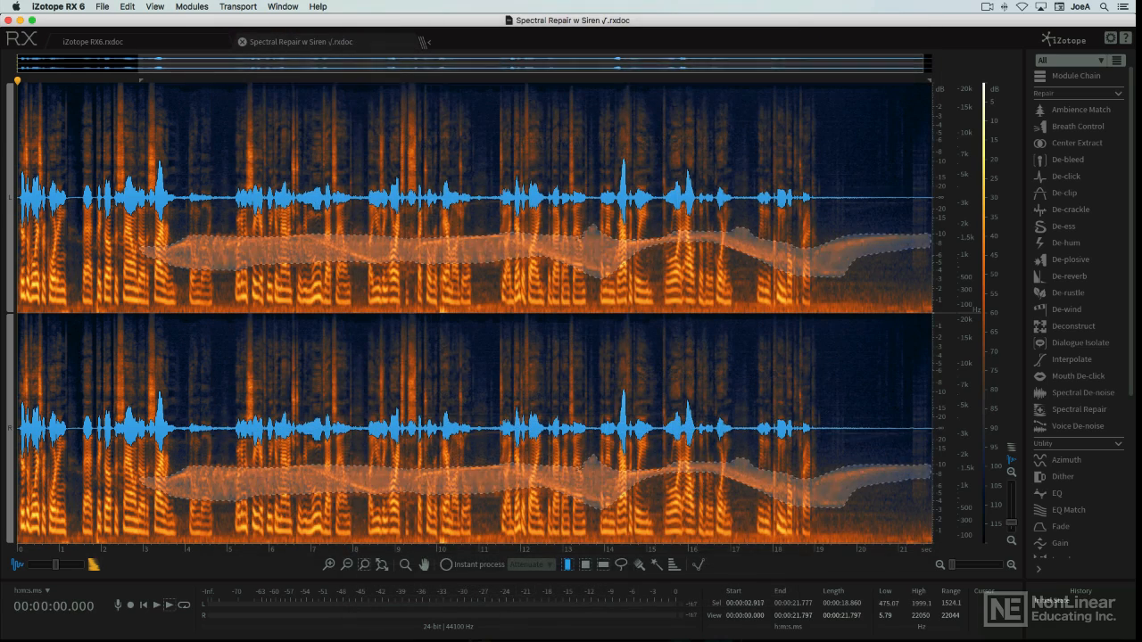
Apply Spectral Repair in Replace mode to the selected siren, then reopen its settings
{"action": "left_click", "coordinate": [1079, 408]}
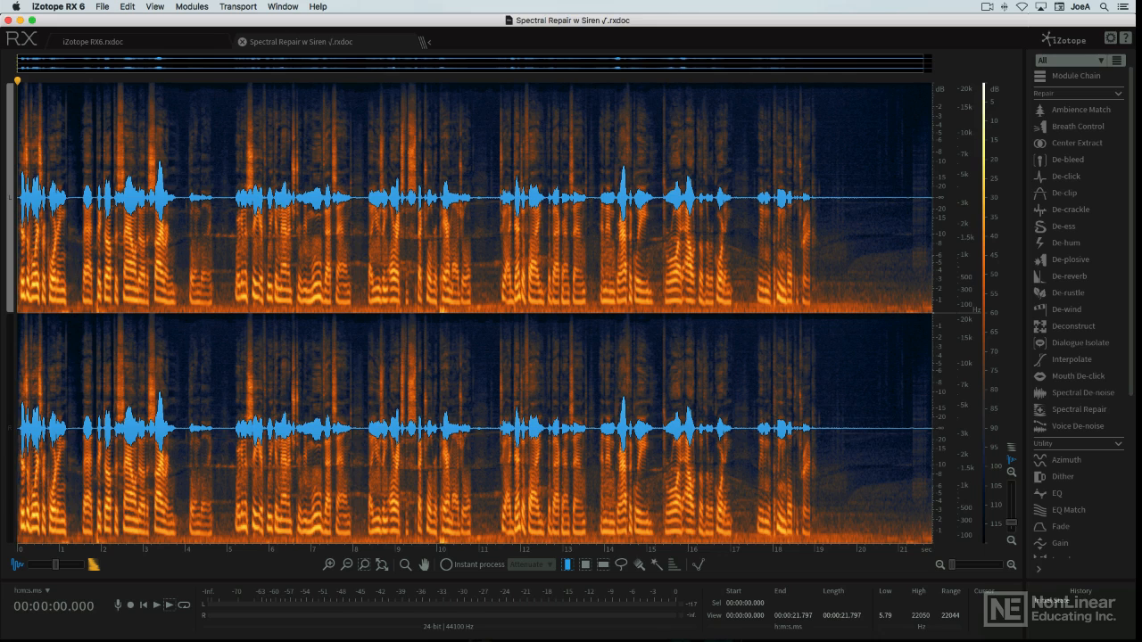
{"action": "left_click", "coordinate": [1079, 409]}
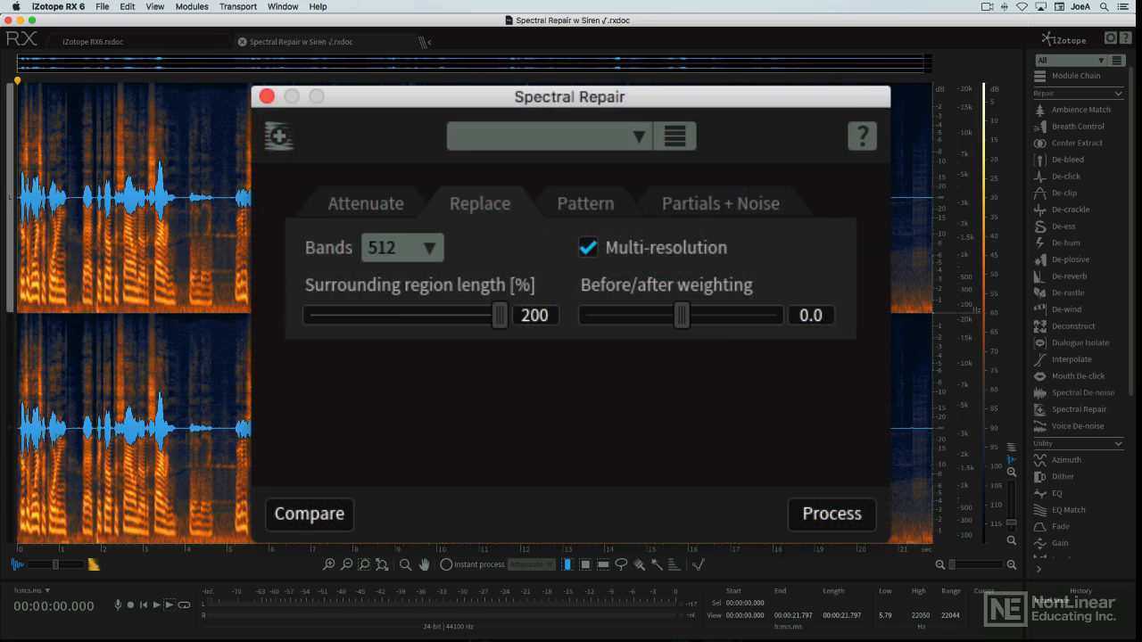
{"action": "left_click", "coordinate": [366, 203]}
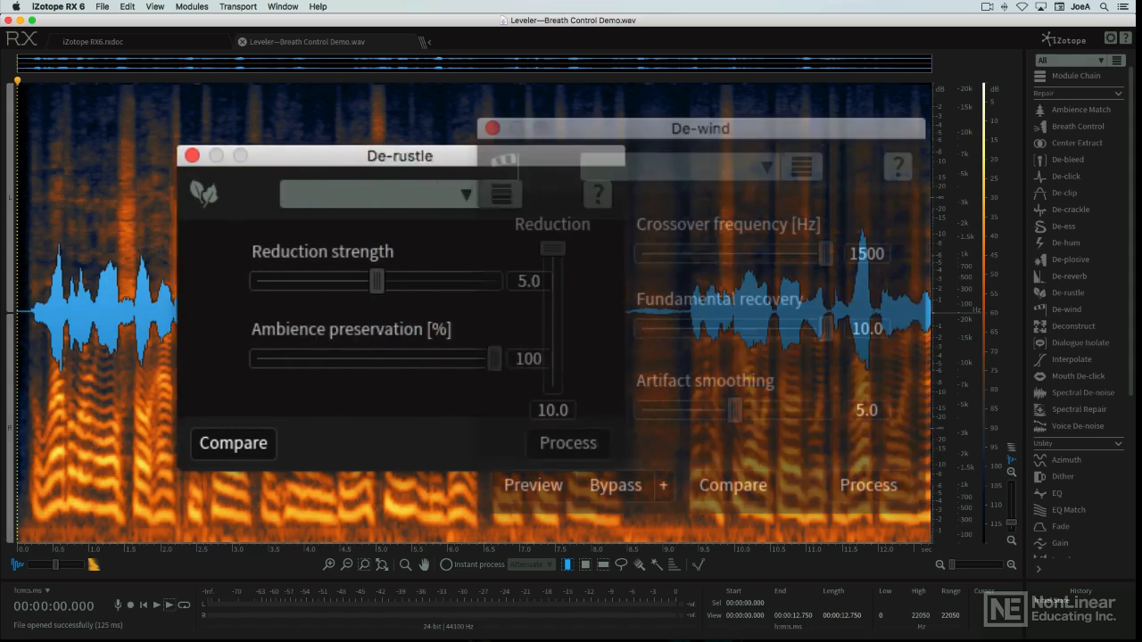
Move the De-rustle window aside and bring up the De-bleed module
{"action": "left_click_drag", "start_coordinate": [399, 155], "coordinate": [251, 155]}
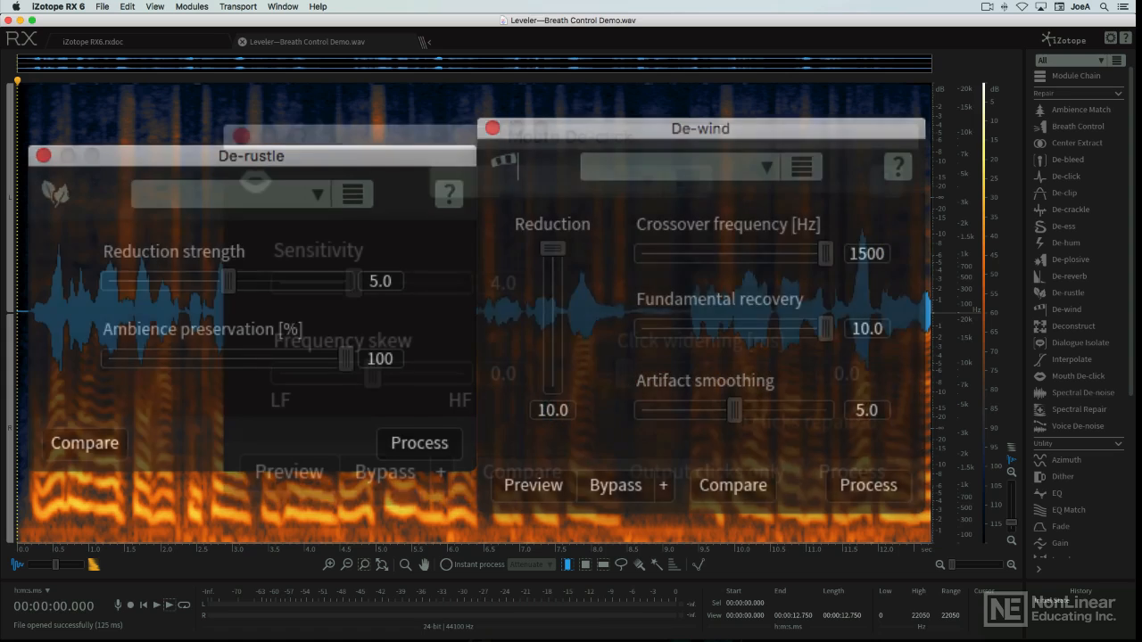
{"action": "left_click", "coordinate": [1079, 375]}
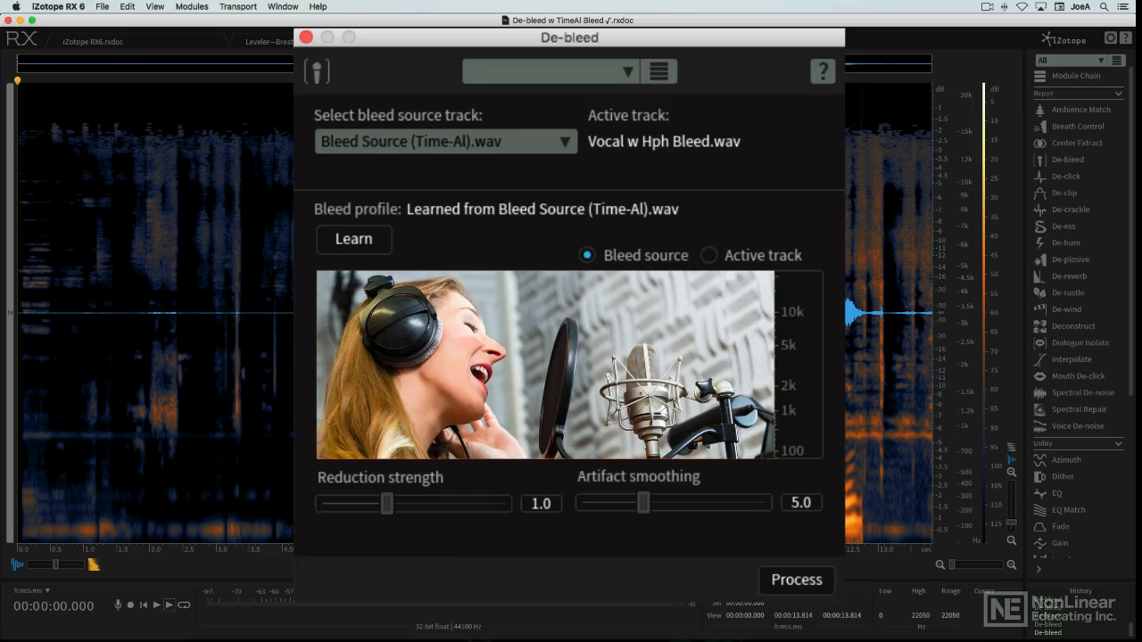
Close De-bleed and open the El Gtr w Reverb.wav guitar recording
{"action": "left_click", "coordinate": [795, 580]}
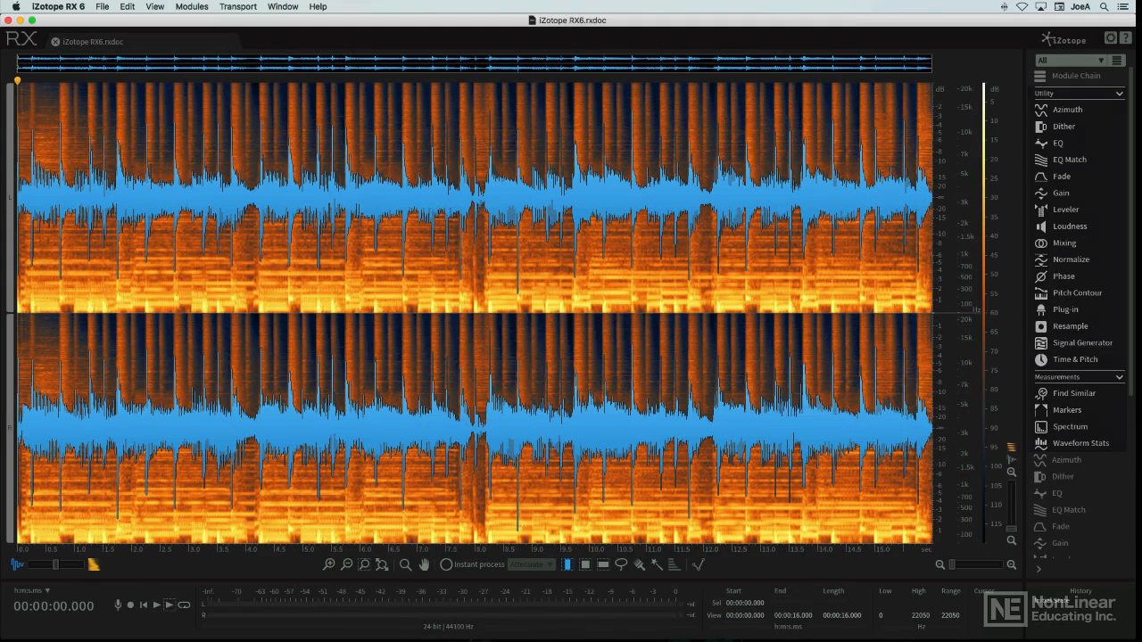
{"action": "left_click", "coordinate": [1057, 142]}
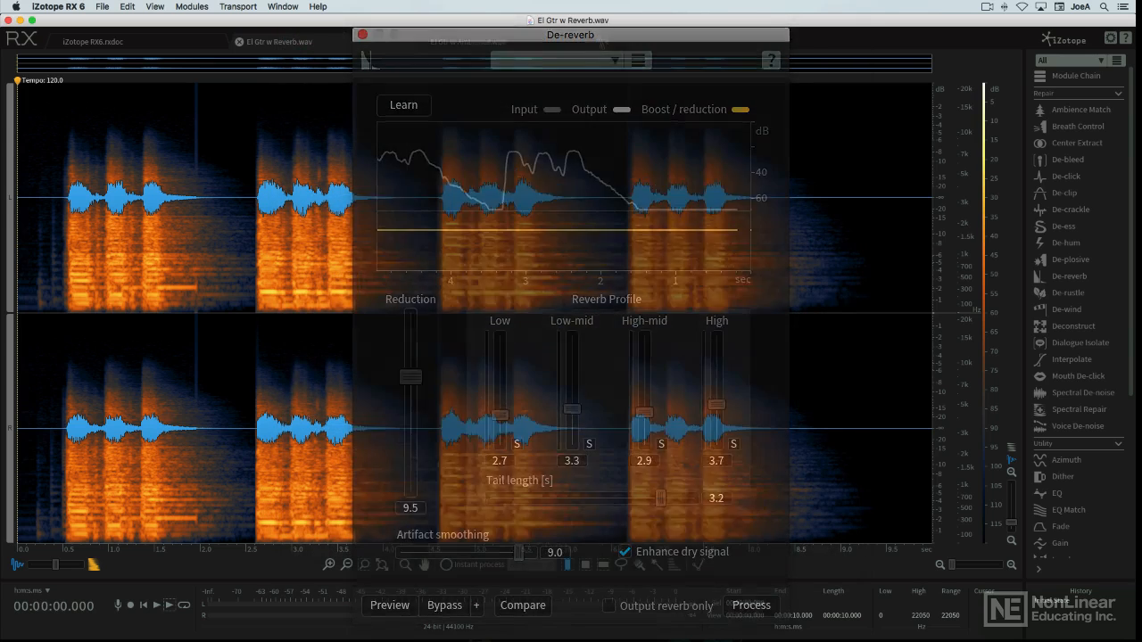
Close De-reverb and show Dither's 16-bit, light noise-shaping settings
{"action": "left_click", "coordinate": [750, 605]}
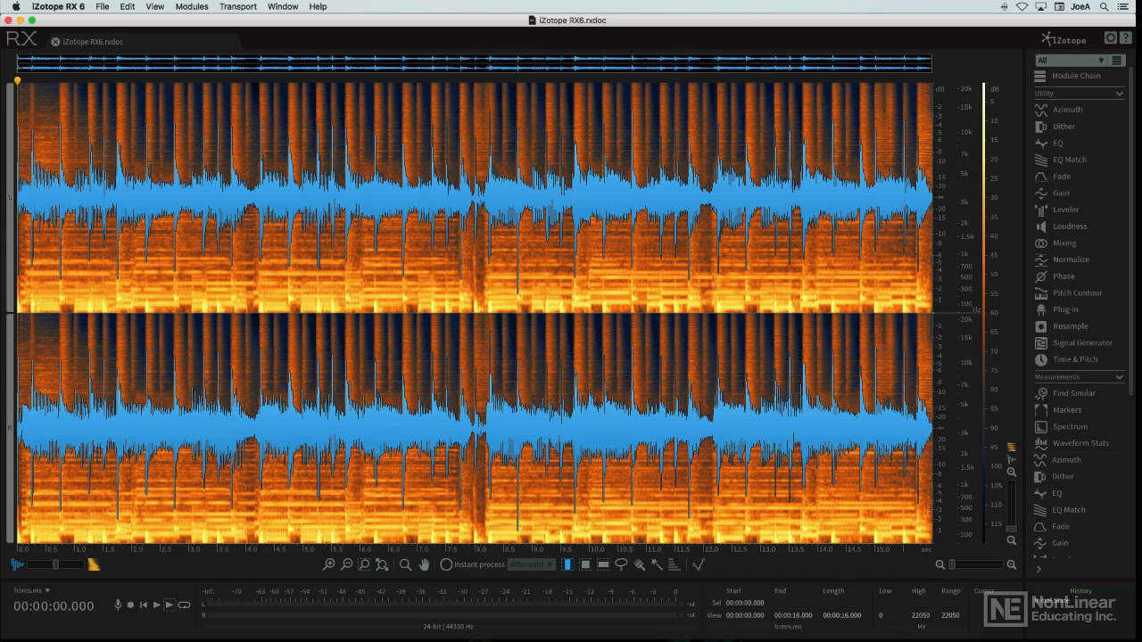
{"action": "left_click", "coordinate": [1070, 225]}
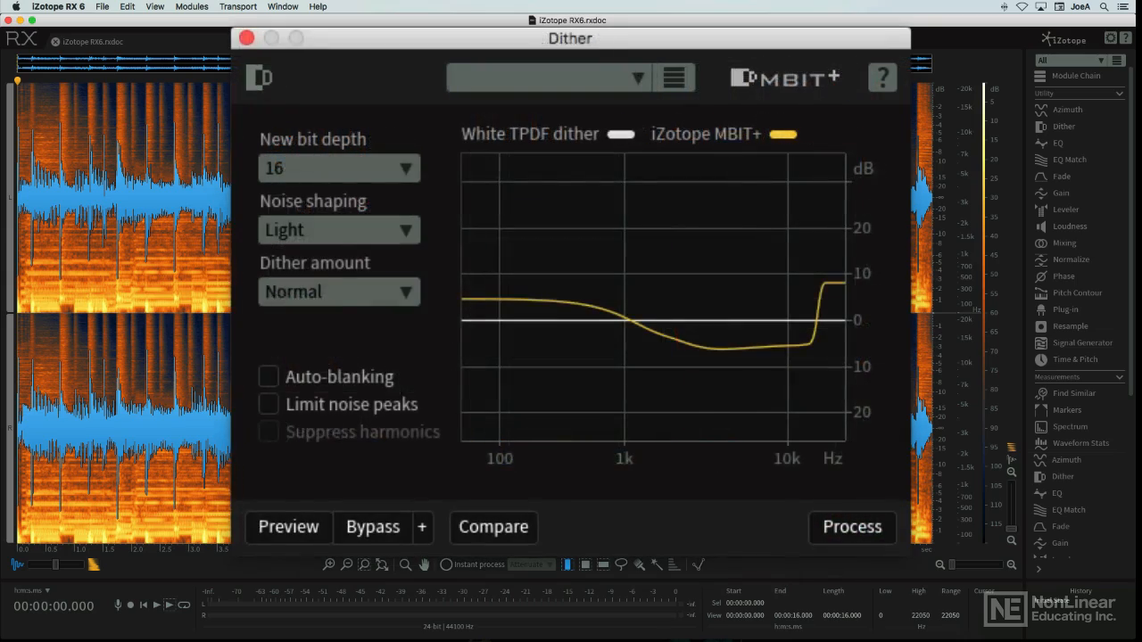
Close the Dither window and bring the RX plug-ins Pro Tools session to the front
{"action": "left_click", "coordinate": [851, 527]}
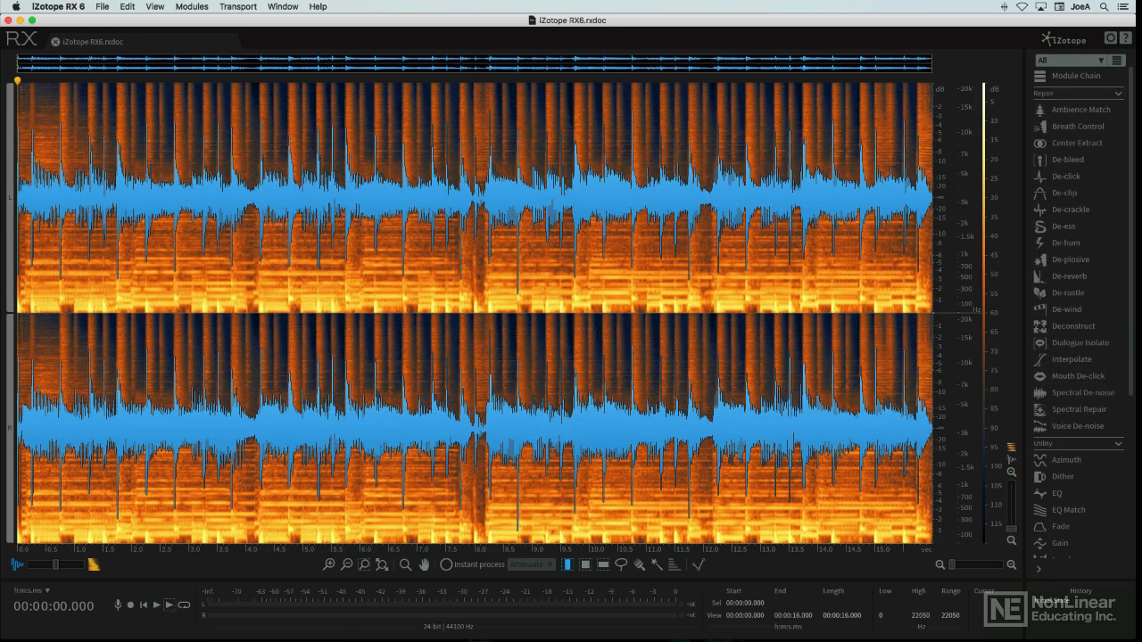
{"action": "left_click", "coordinate": [1076, 75]}
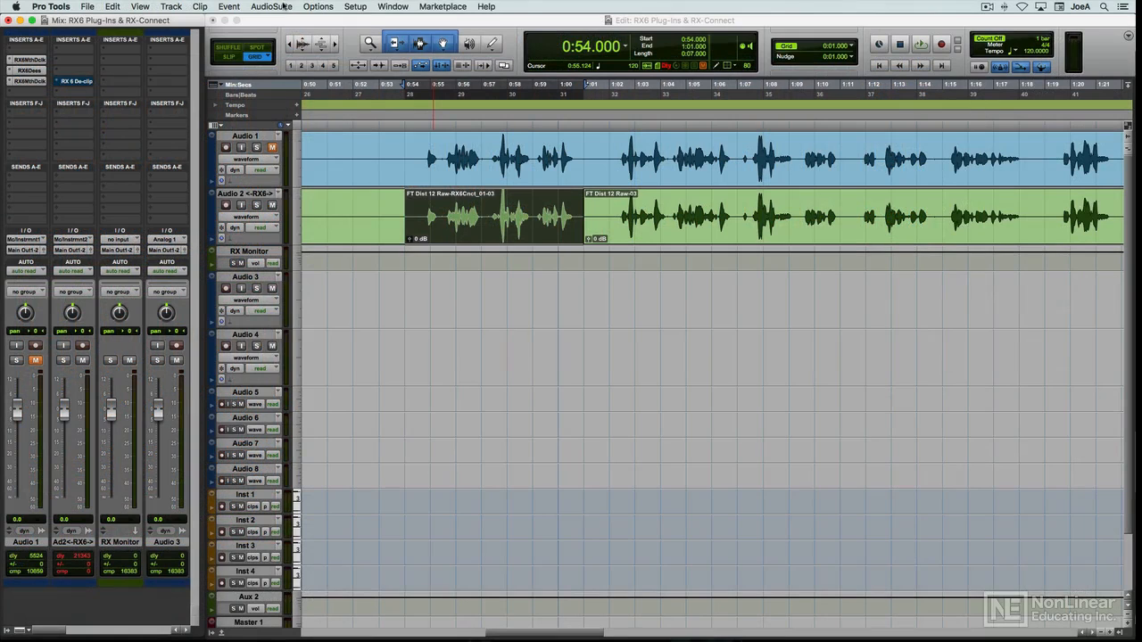
Insert RX 6 Mouth De-click (mono) from iZotope, Inc. on Audio 1
{"action": "left_click", "coordinate": [273, 8]}
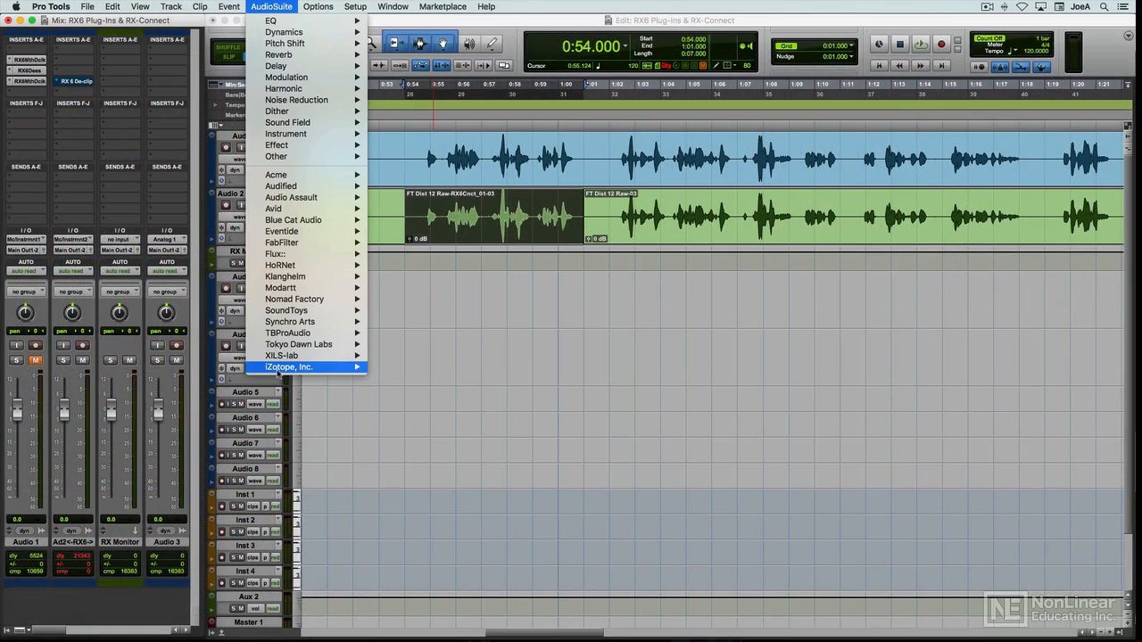
{"action": "left_click", "coordinate": [288, 367]}
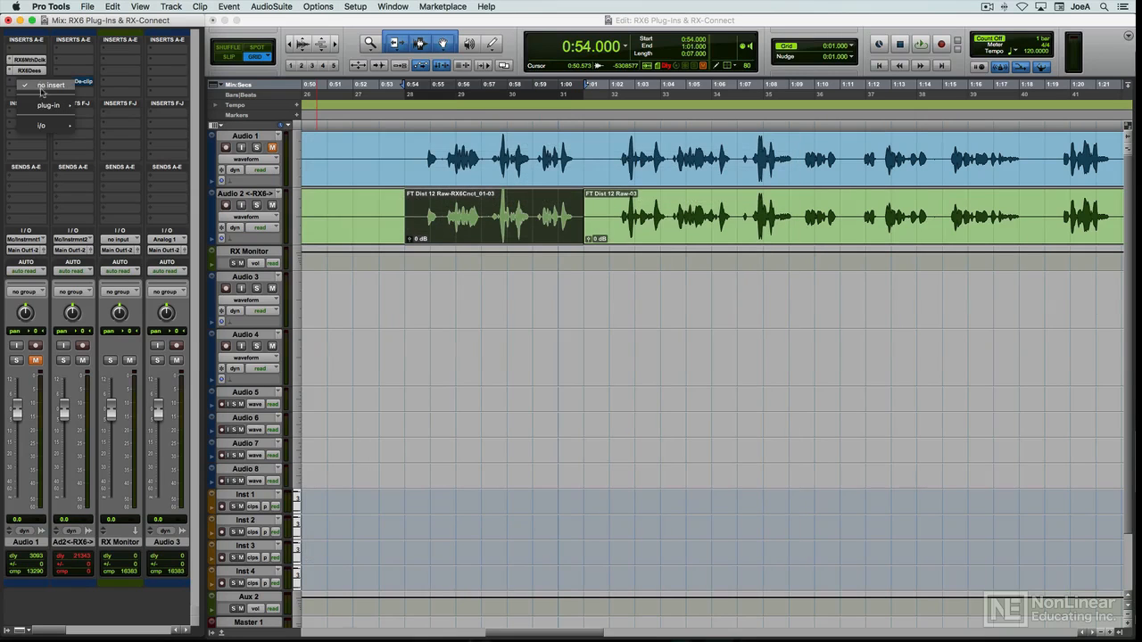
{"action": "left_click", "coordinate": [49, 106]}
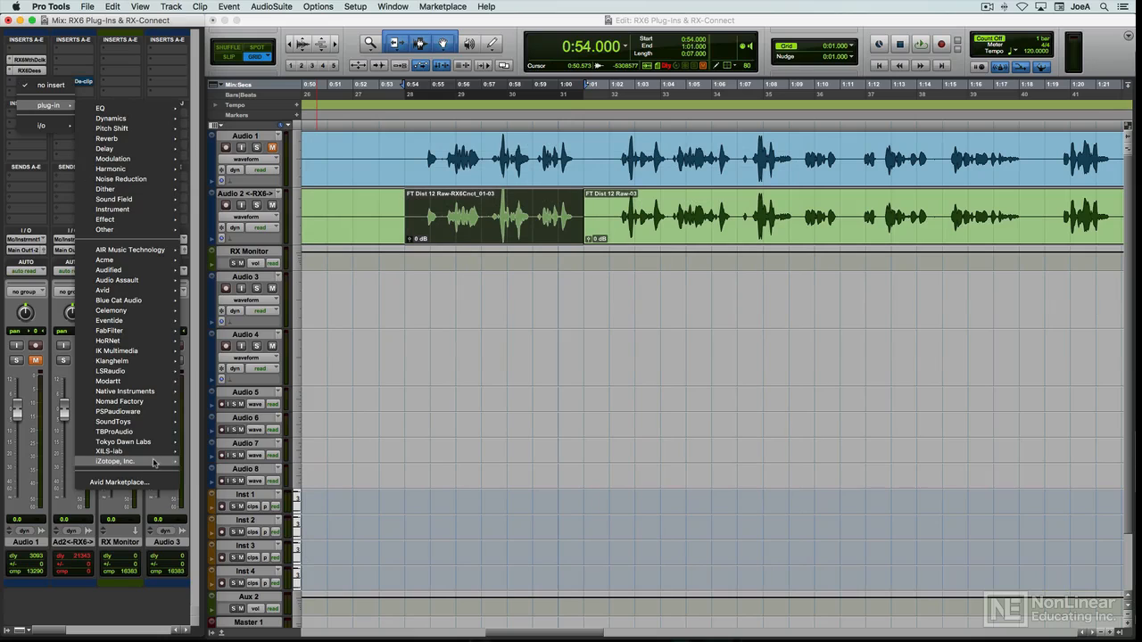
{"action": "left_click", "coordinate": [125, 461]}
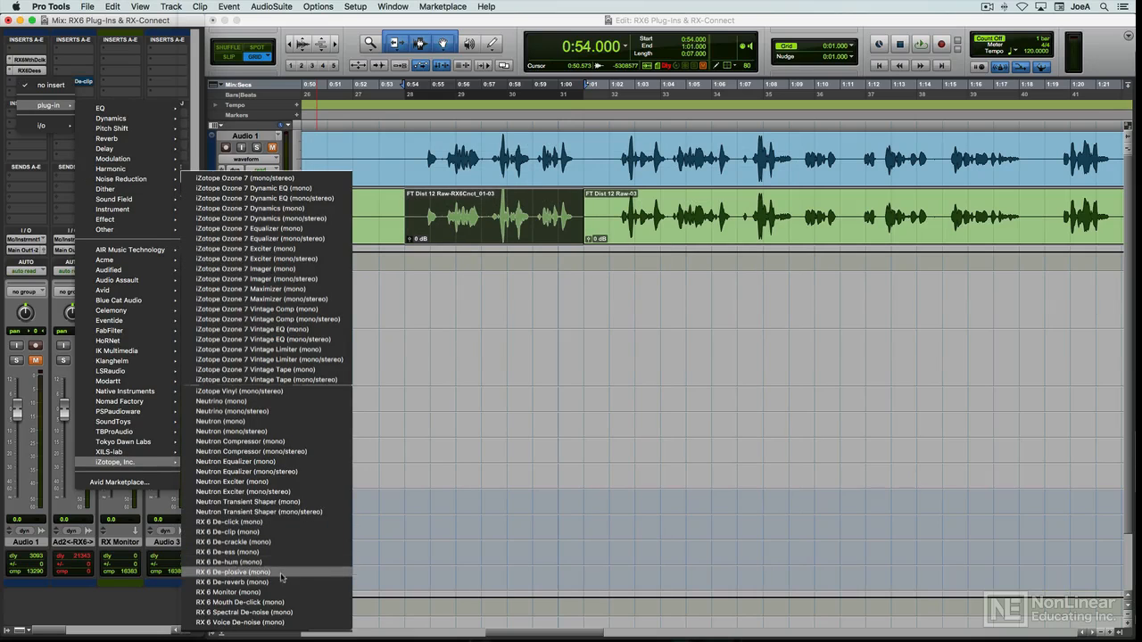
{"action": "left_click", "coordinate": [237, 603]}
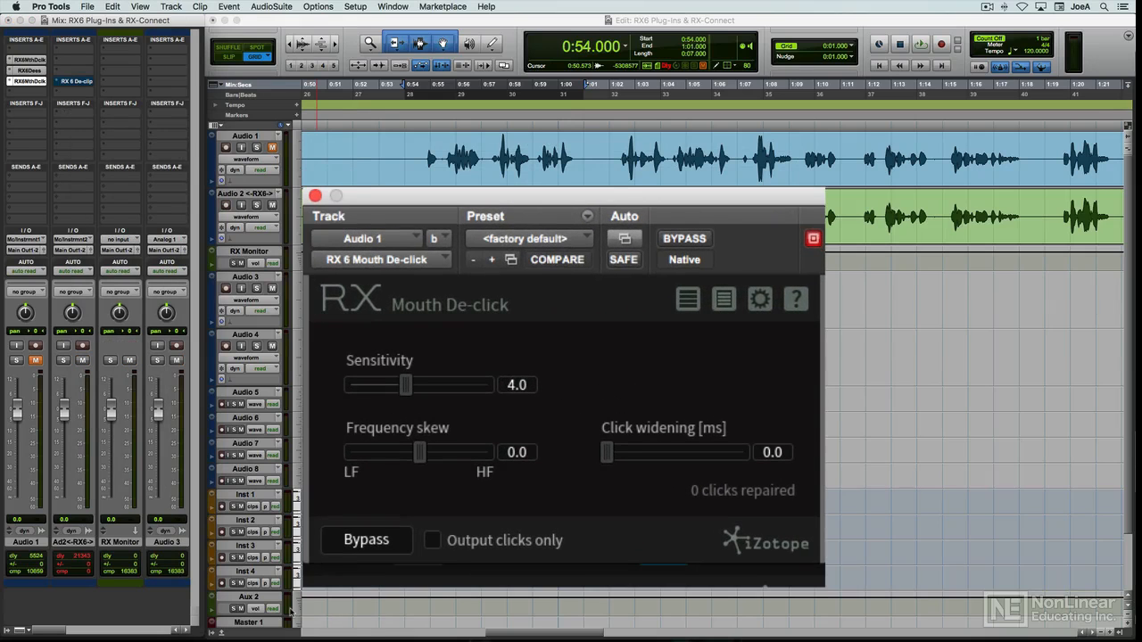